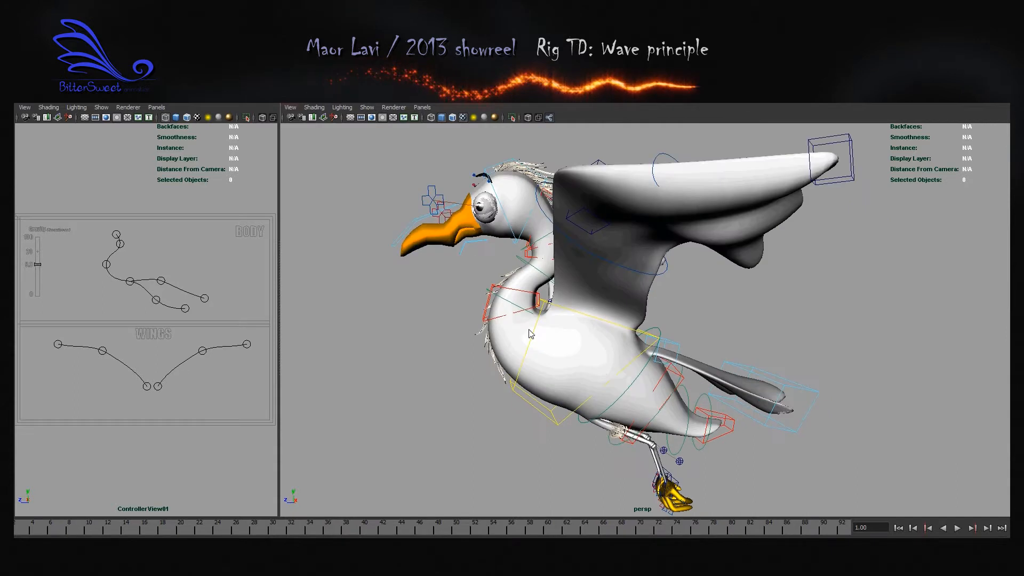
pyautogui.moveTo(769, 191)
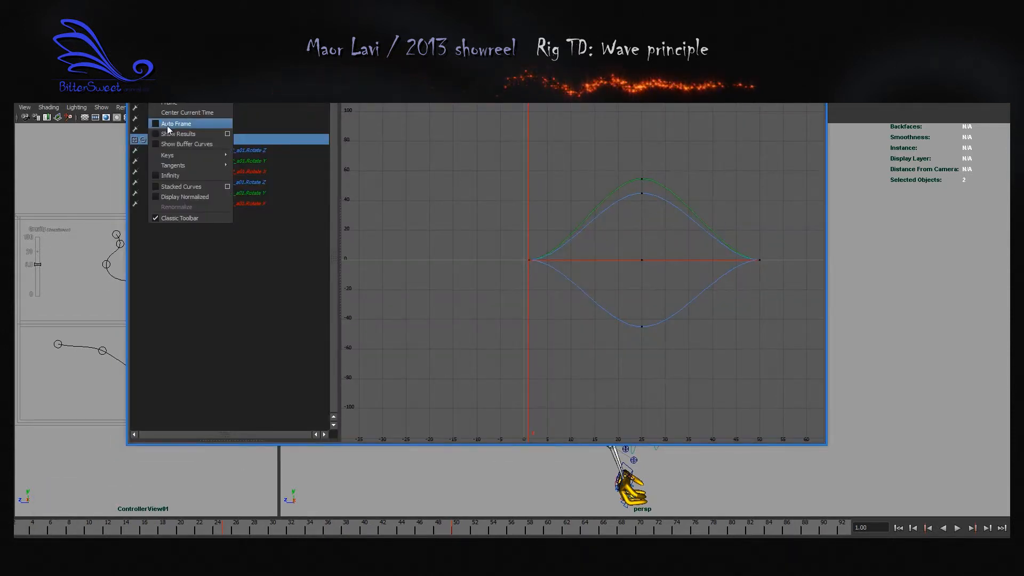
# Step: Close the Graph Editor and play the seagull's extended flight animation
pyautogui.click(176, 123)
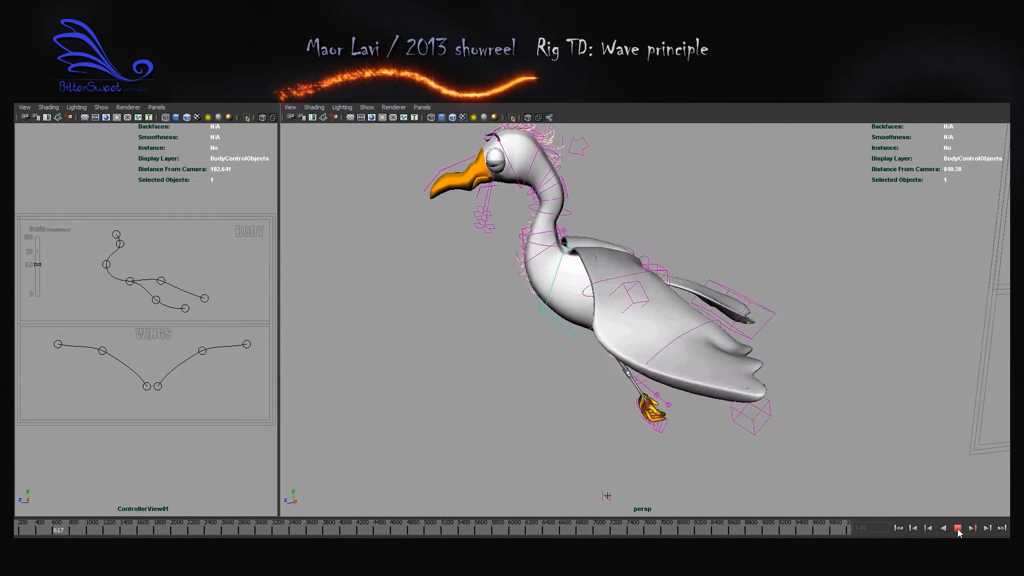
# Step: Display Xcc_frontBody_b01's channels and the display layers while the bird flies
pyautogui.click(957, 529)
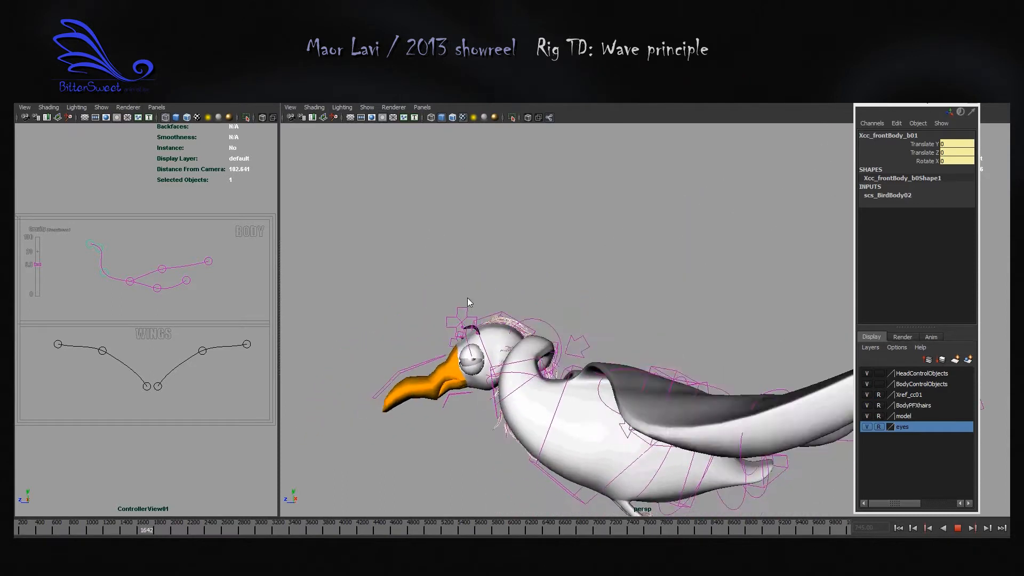
# Step: Select cc_neckEnd01 to show its Follow attribute set to 1 during playback
pyautogui.click(957, 529)
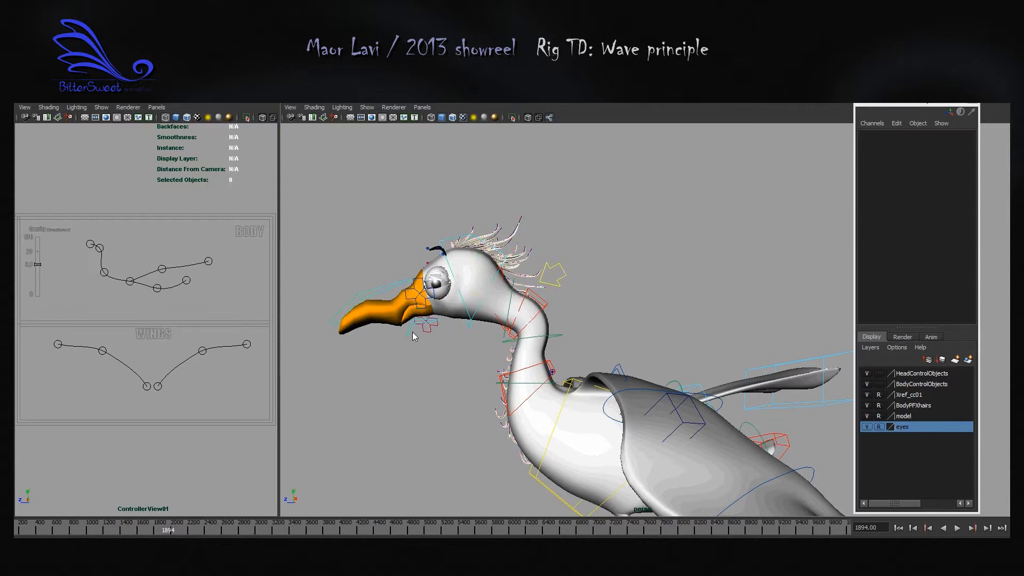
pyautogui.click(411, 307)
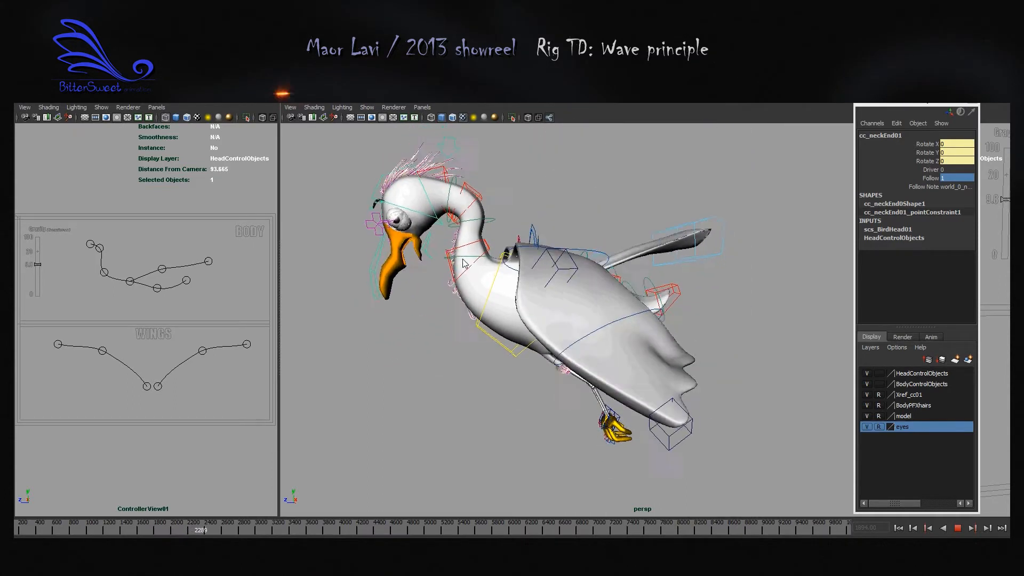
# Step: Show cc_COG01's Feet Follow and curve attract attributes, then the curve driver channels
pyautogui.click(958, 527)
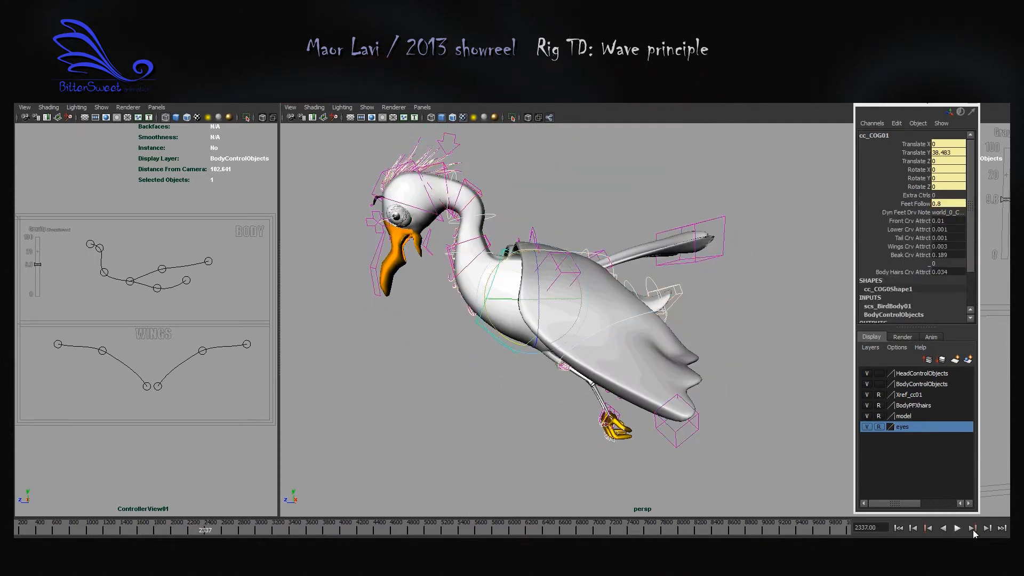
pyautogui.click(957, 527)
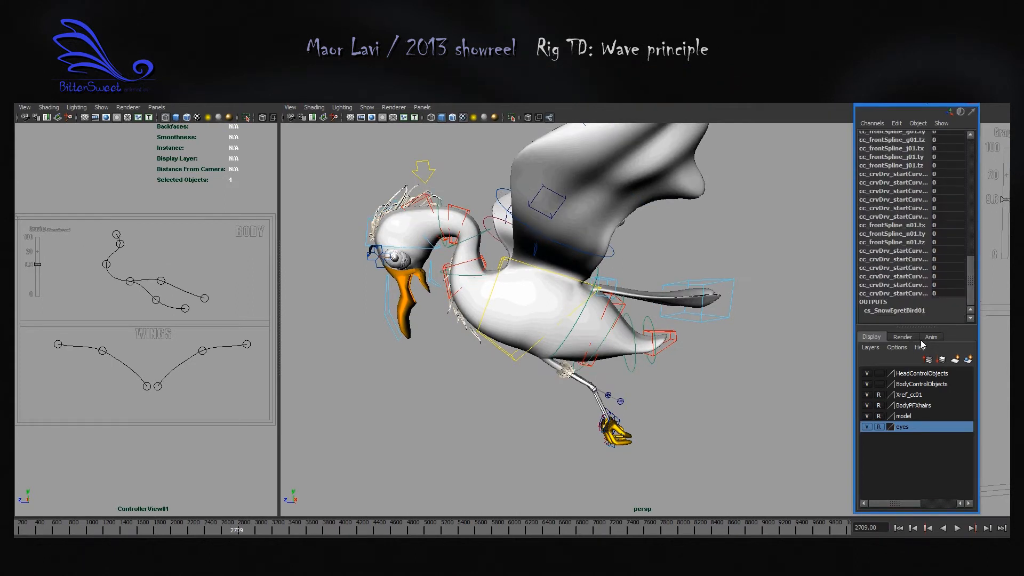
# Step: Template the model layer to reveal the red spine curves inside the wireframe body
pyautogui.click(958, 529)
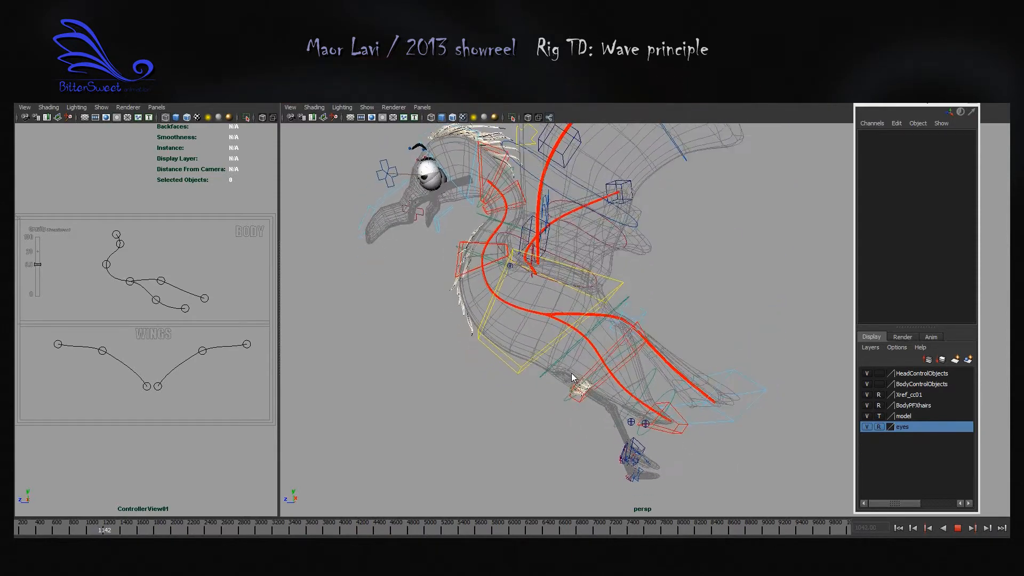
# Step: Set the model layer back to Reference and replay the flight from the start
pyautogui.click(914, 528)
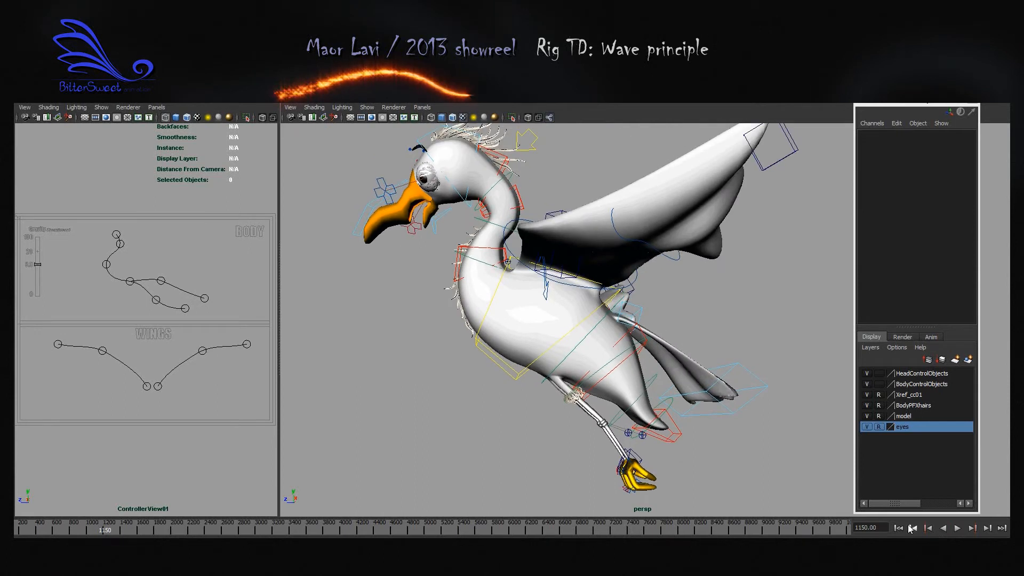
pyautogui.click(958, 528)
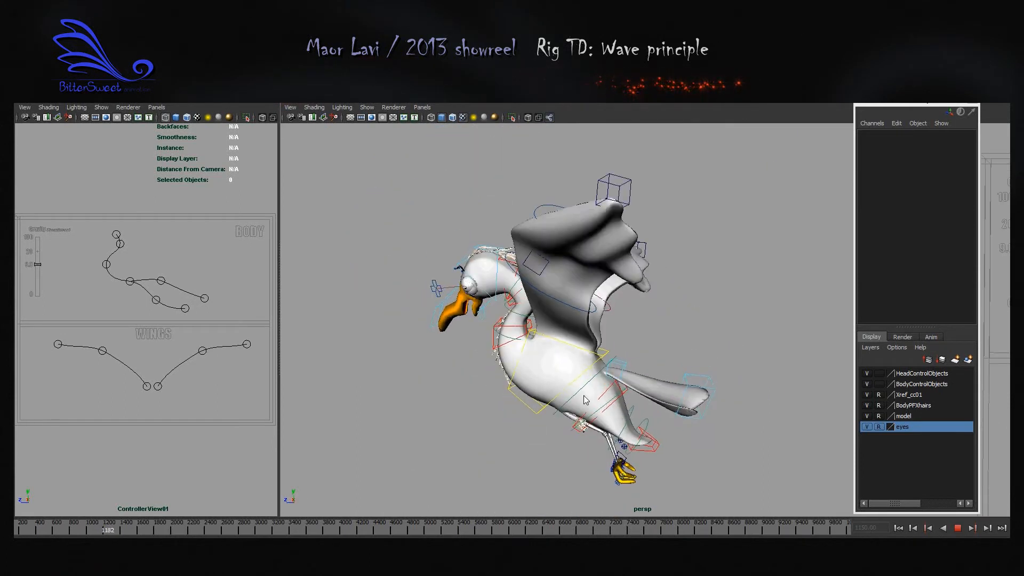